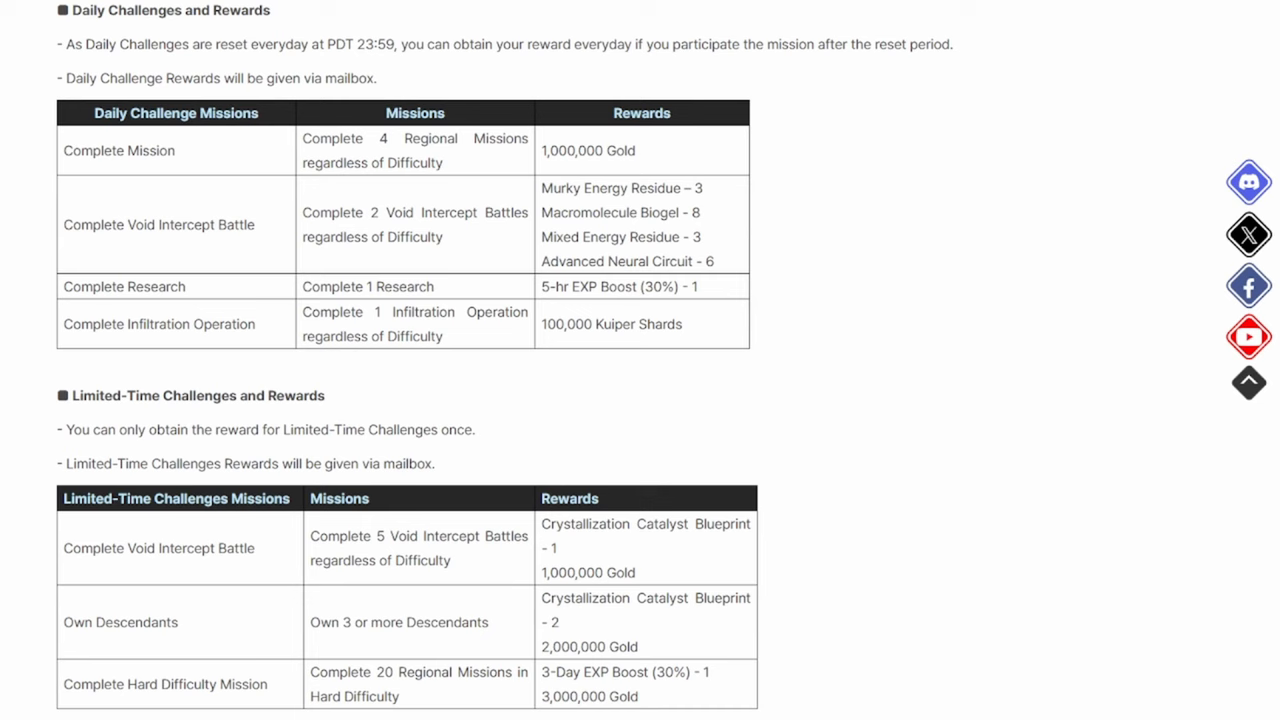
{"action": "scroll", "scroll_direction": "up", "scroll_amount": 3}
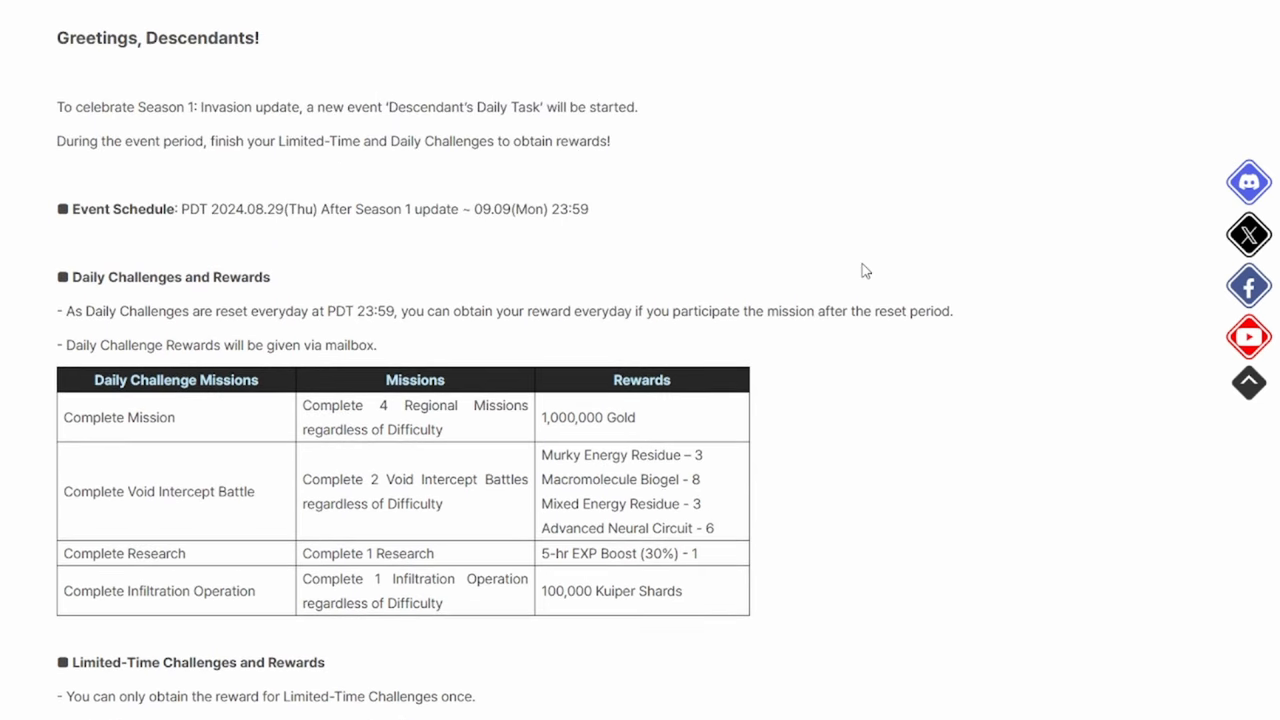
{"action": "mouse_move", "coordinate": [236, 228]}
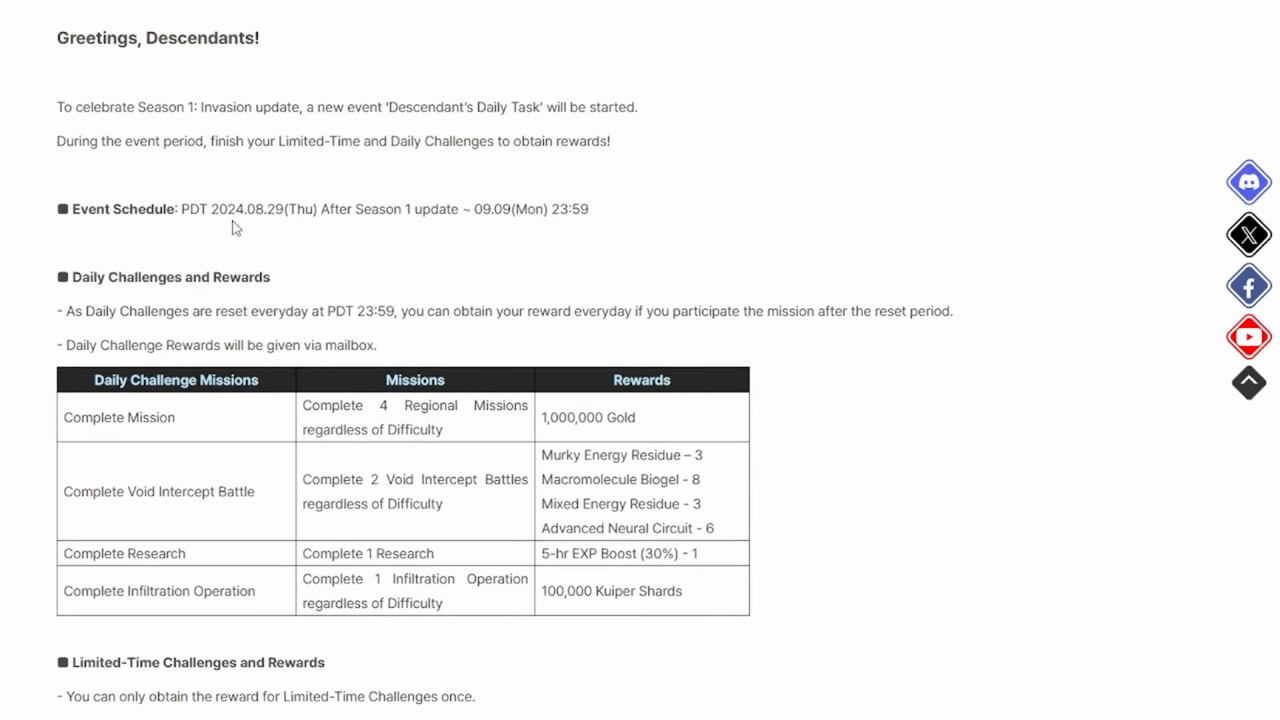
{"action": "mouse_move", "coordinate": [500, 234]}
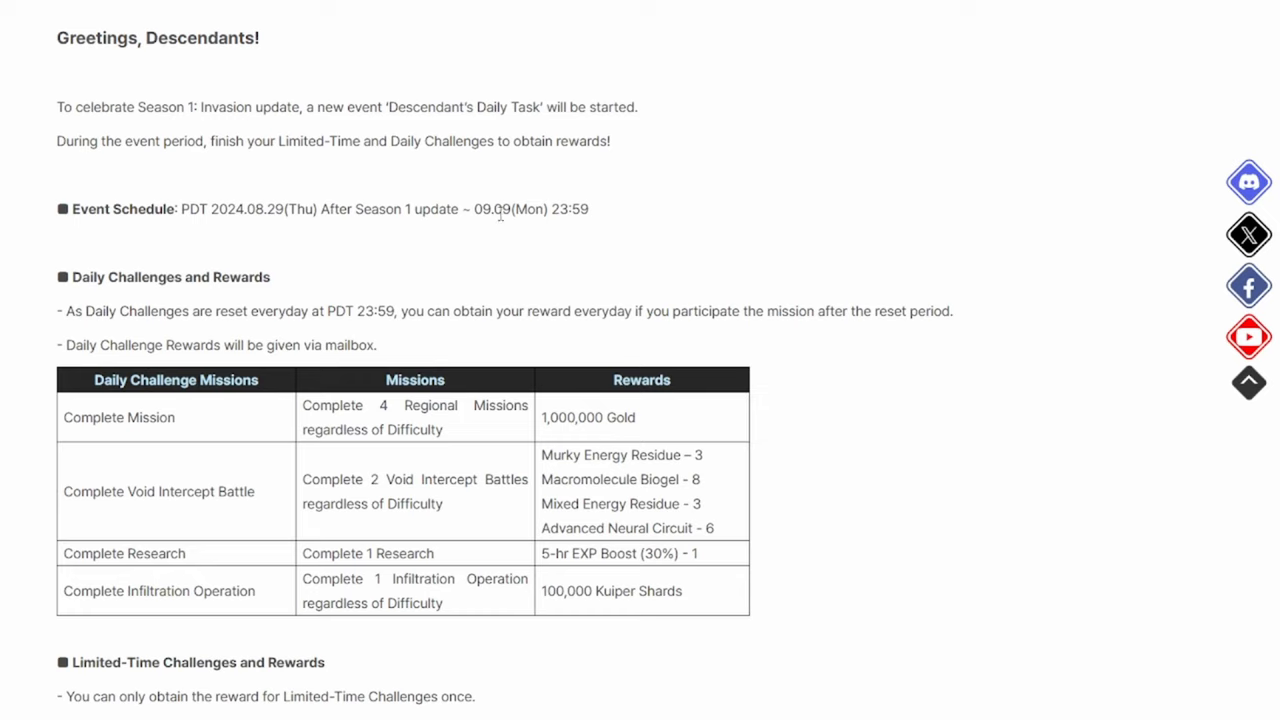
{"action": "mouse_move", "coordinate": [604, 258]}
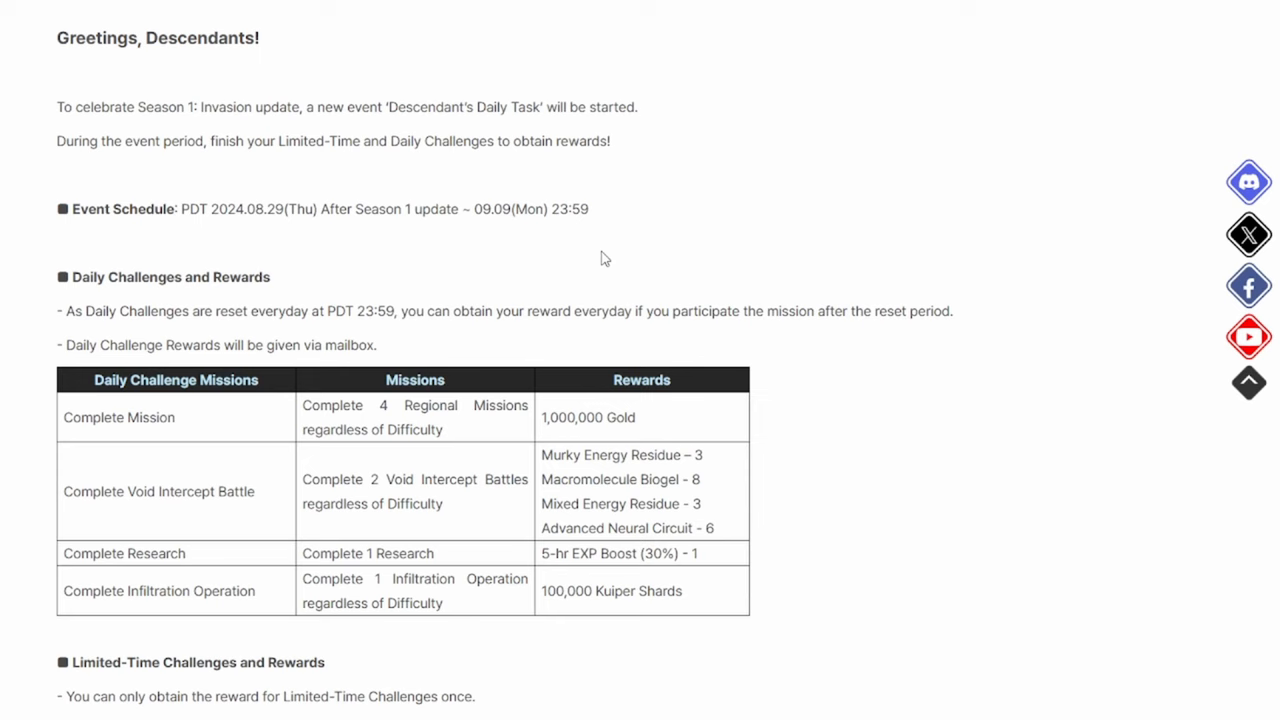
{"action": "scroll", "scroll_direction": "down", "scroll_amount": 3}
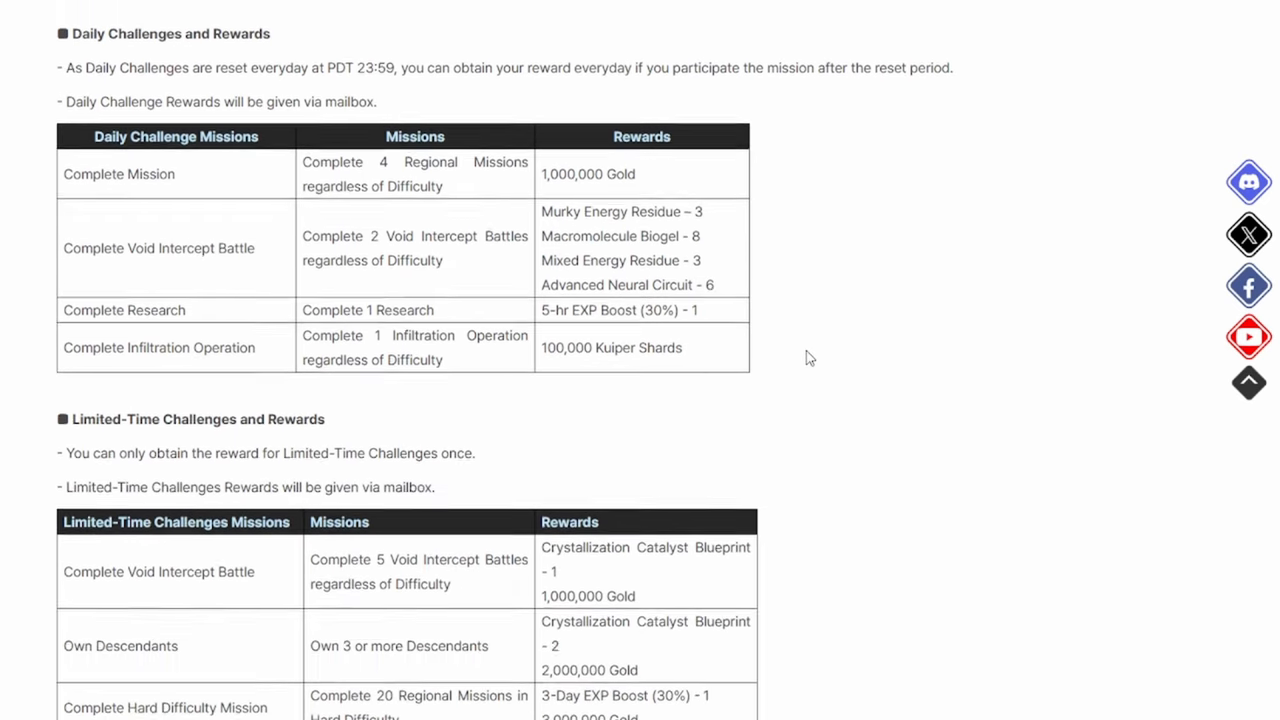
{"action": "scroll", "scroll_direction": "down", "scroll_amount": 3}
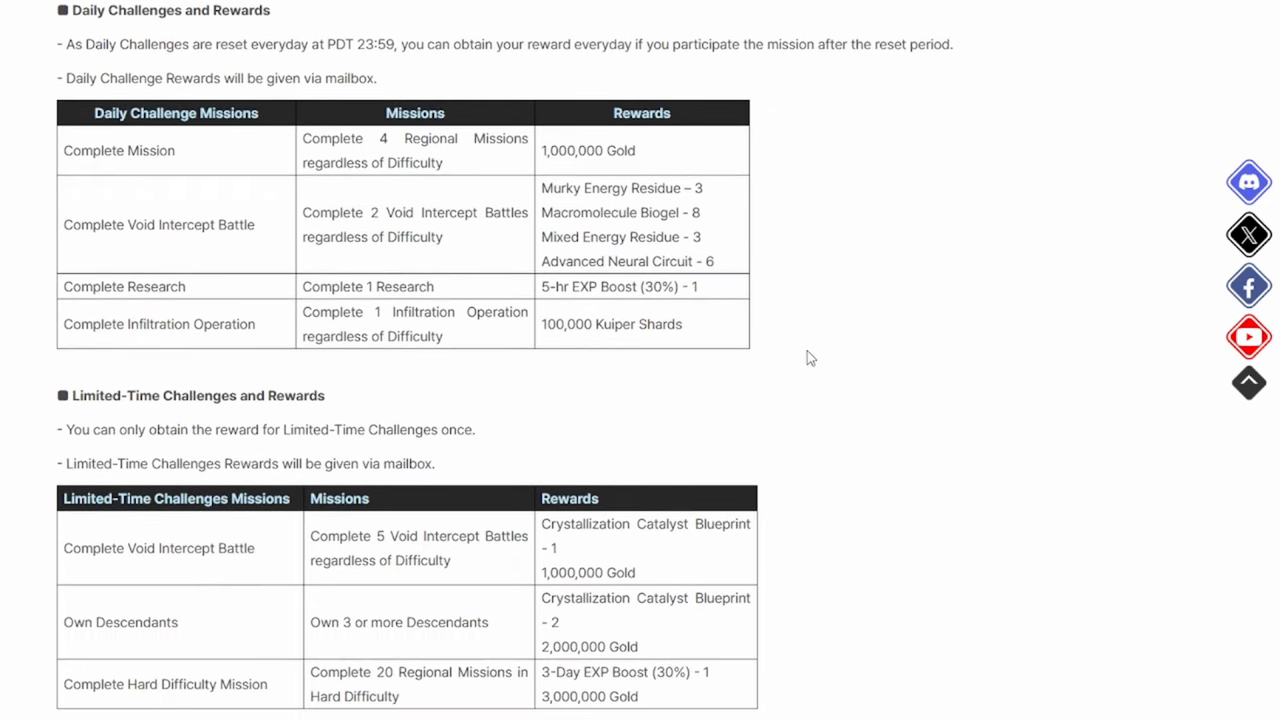